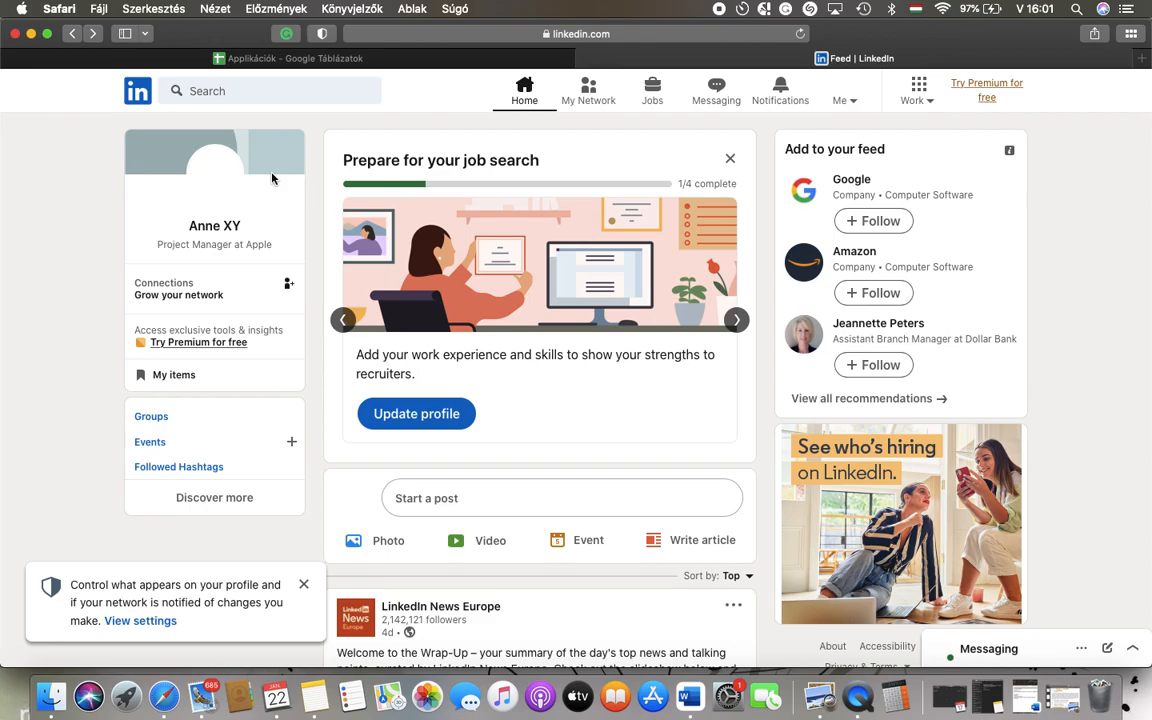
mouse_move(516, 124)
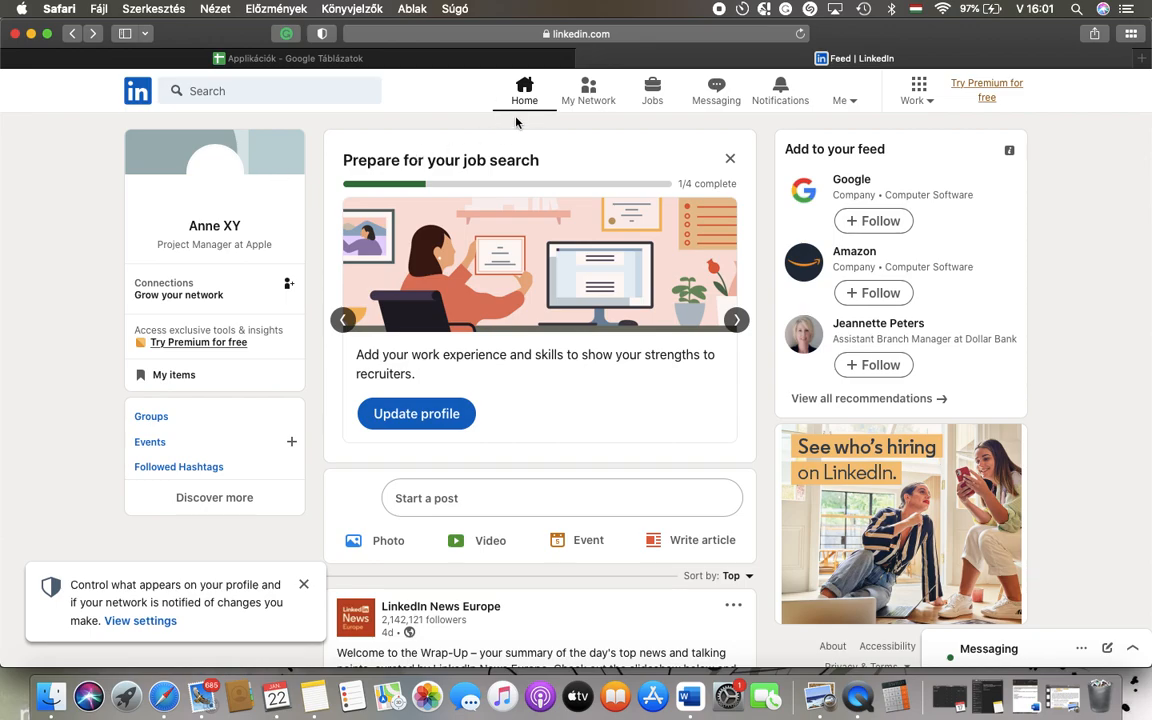
mouse_move(552, 104)
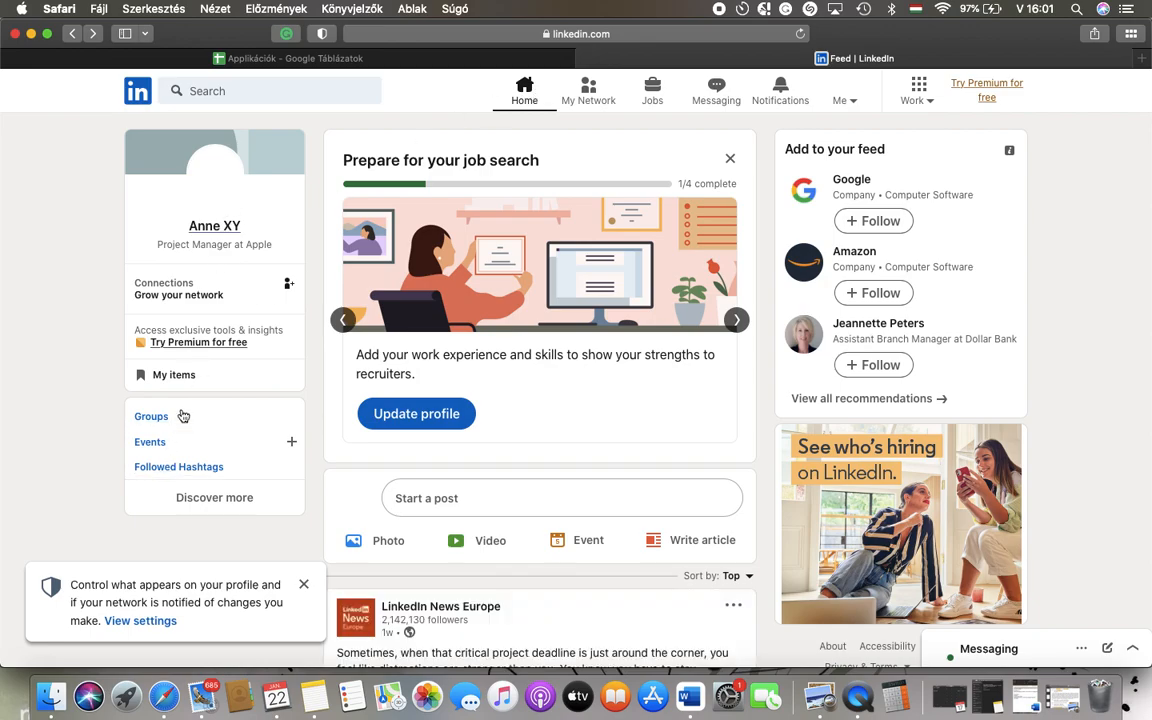
mouse_move(150, 442)
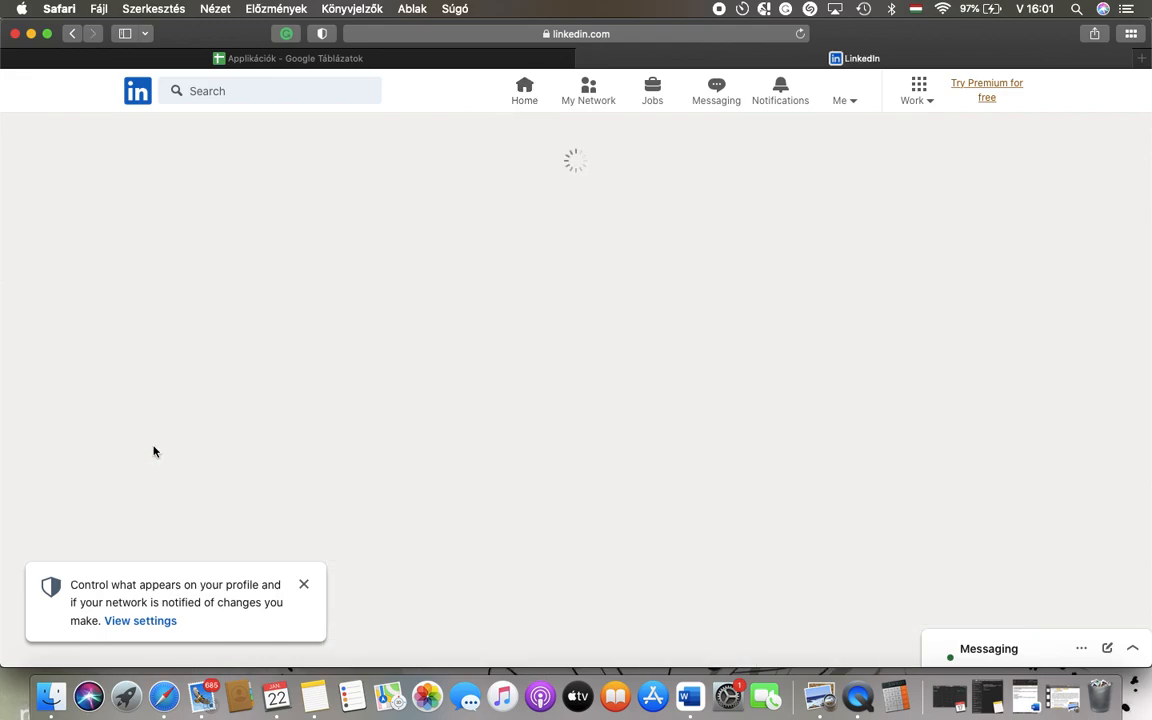
mouse_move(432, 476)
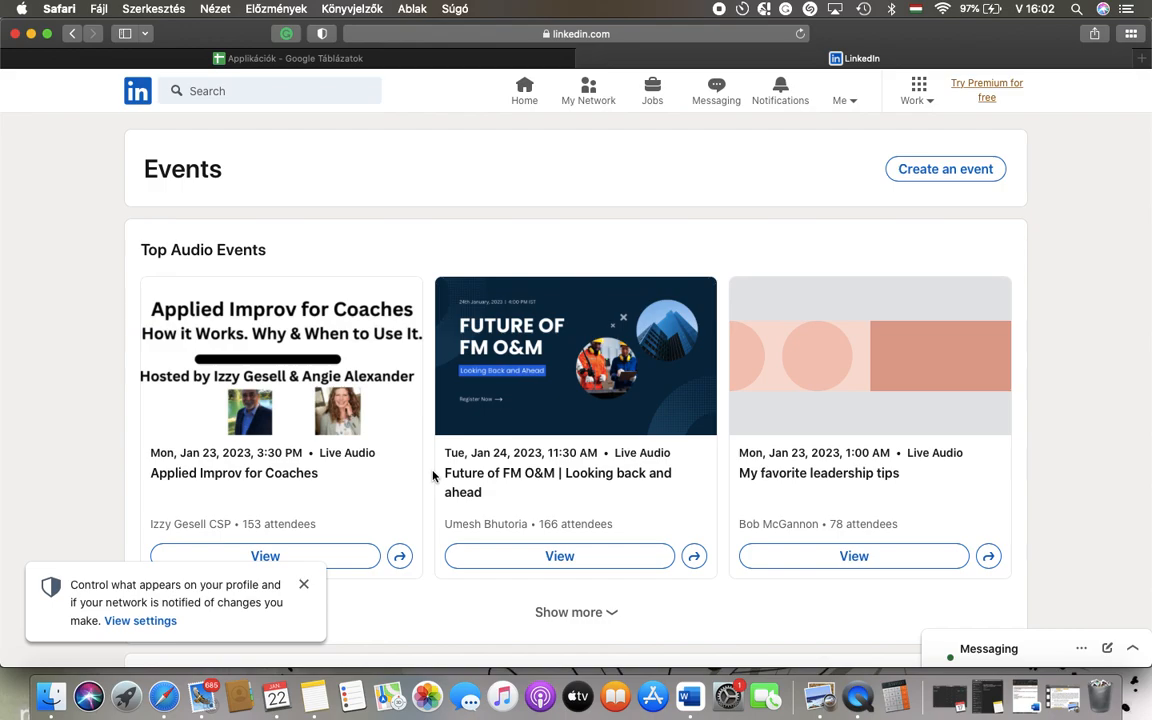
mouse_move(392, 284)
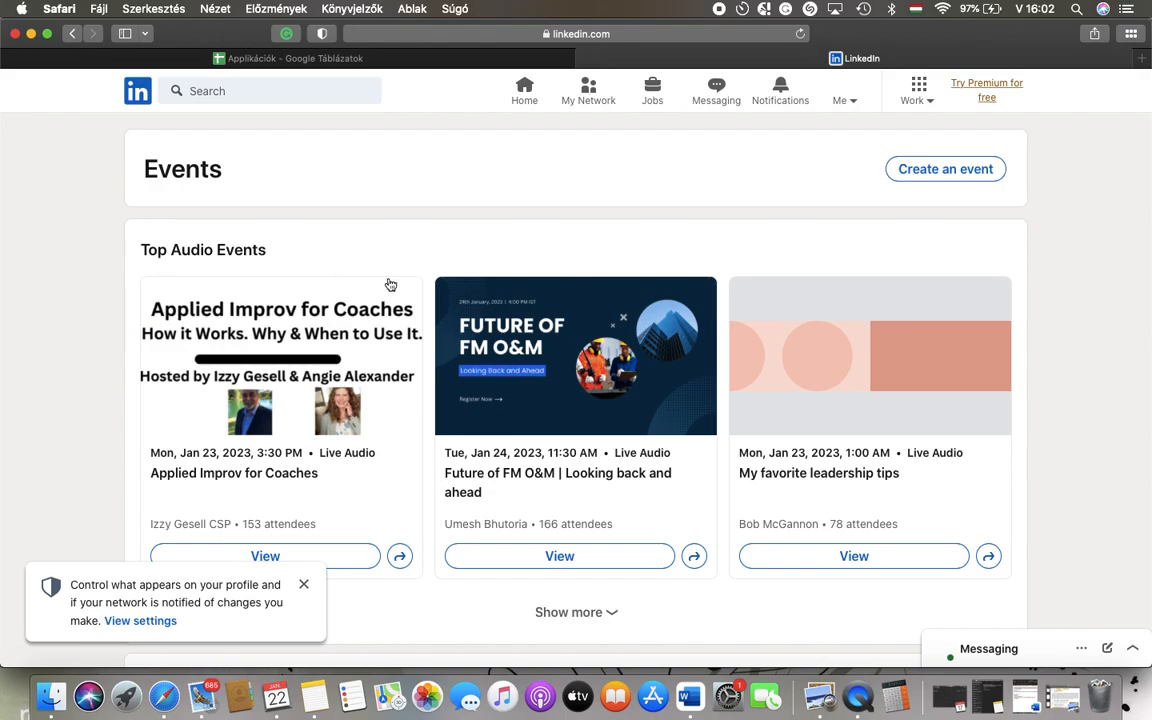
Scroll the Events listings until the Shift Right (Production) - Performance Testing card appears.
scroll(down, 3)
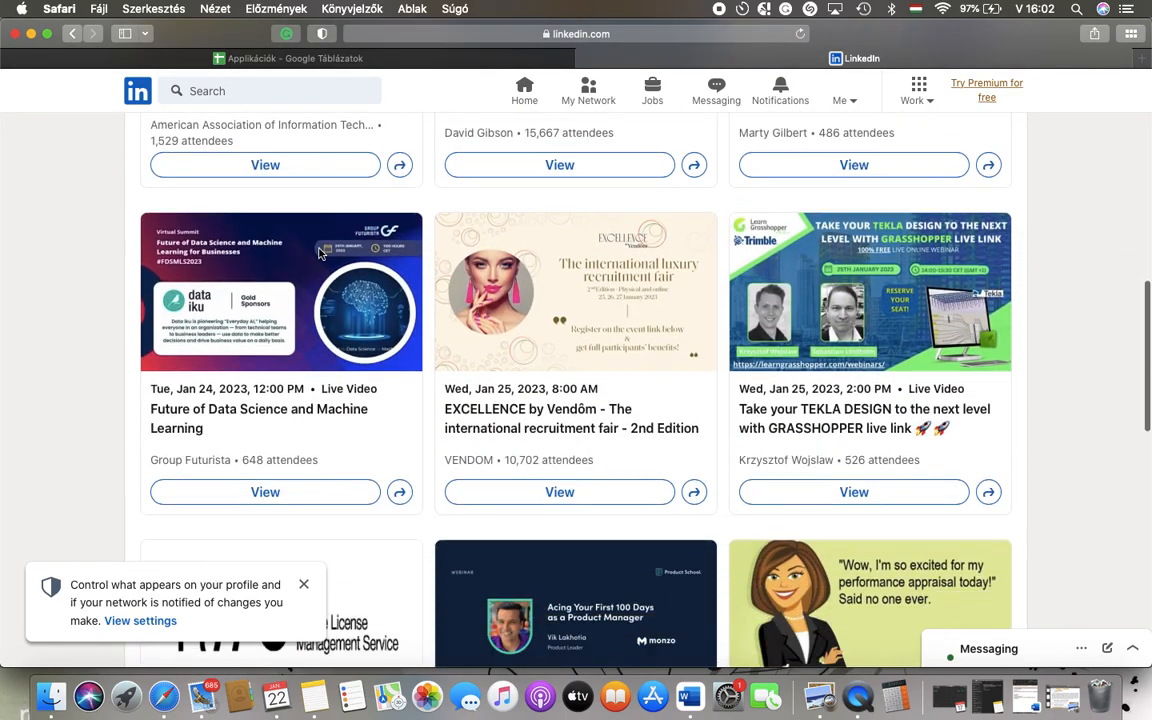
scroll(down, 3)
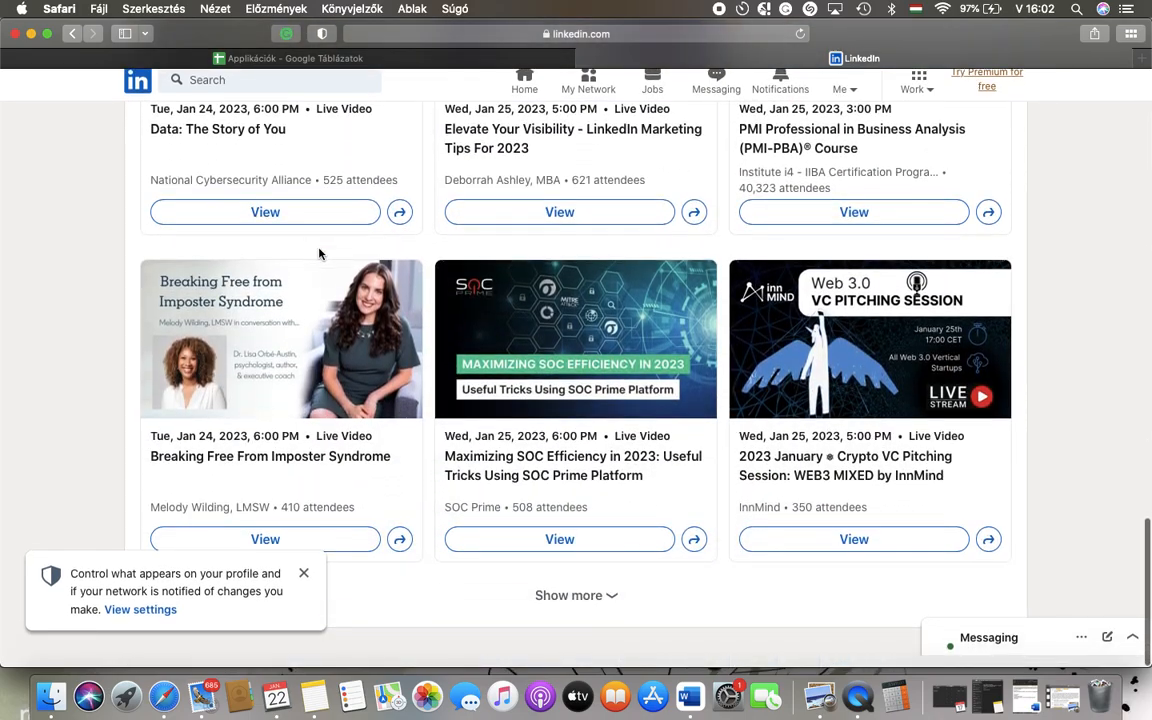
scroll(down, 3)
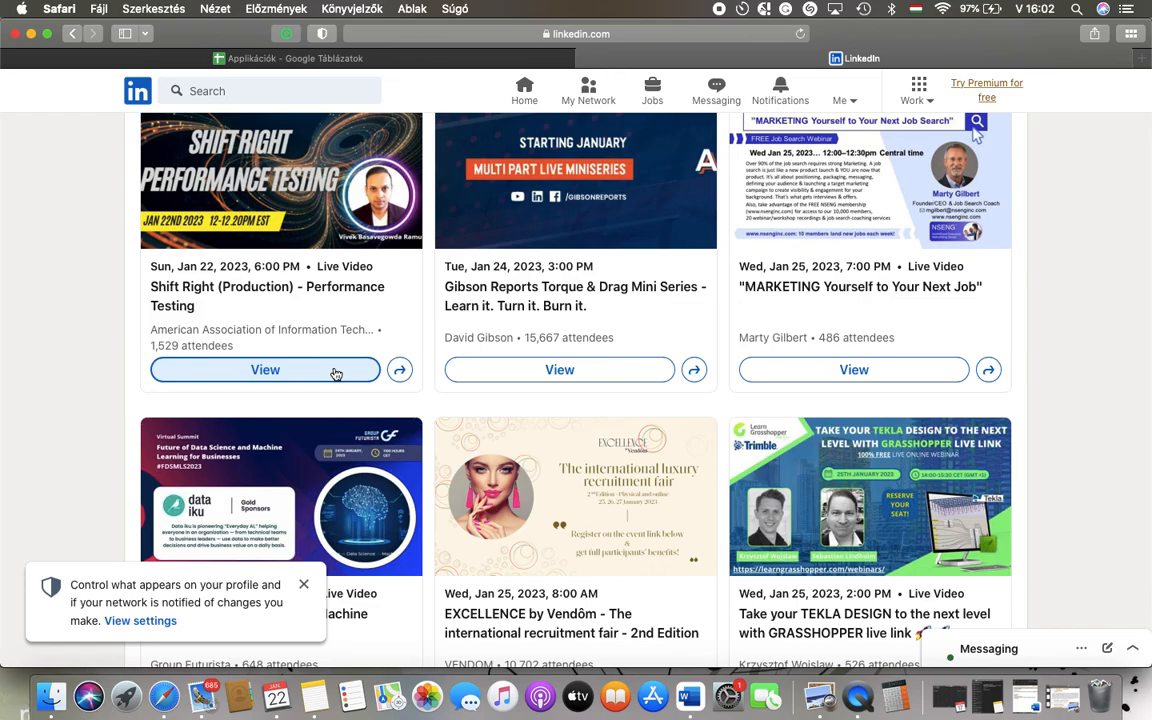
View the Shift Right event page and mark yourself attending, prompting the add-to-calendar confirmation.
click(264, 368)
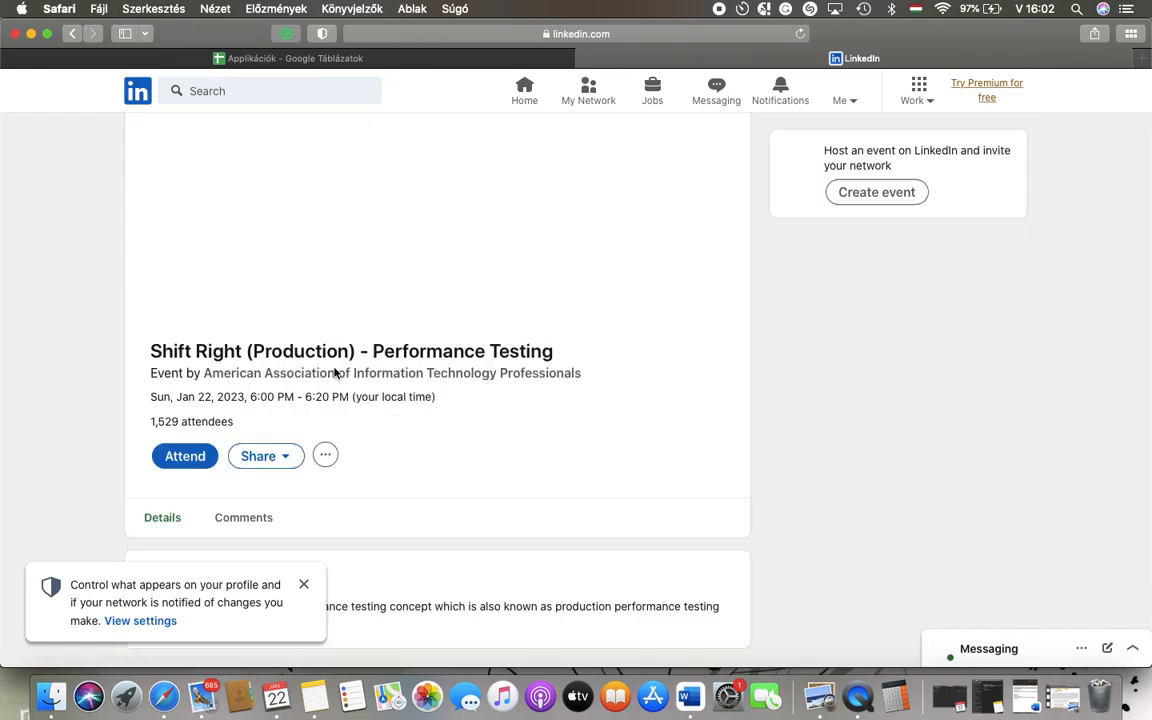
scroll(down, 3)
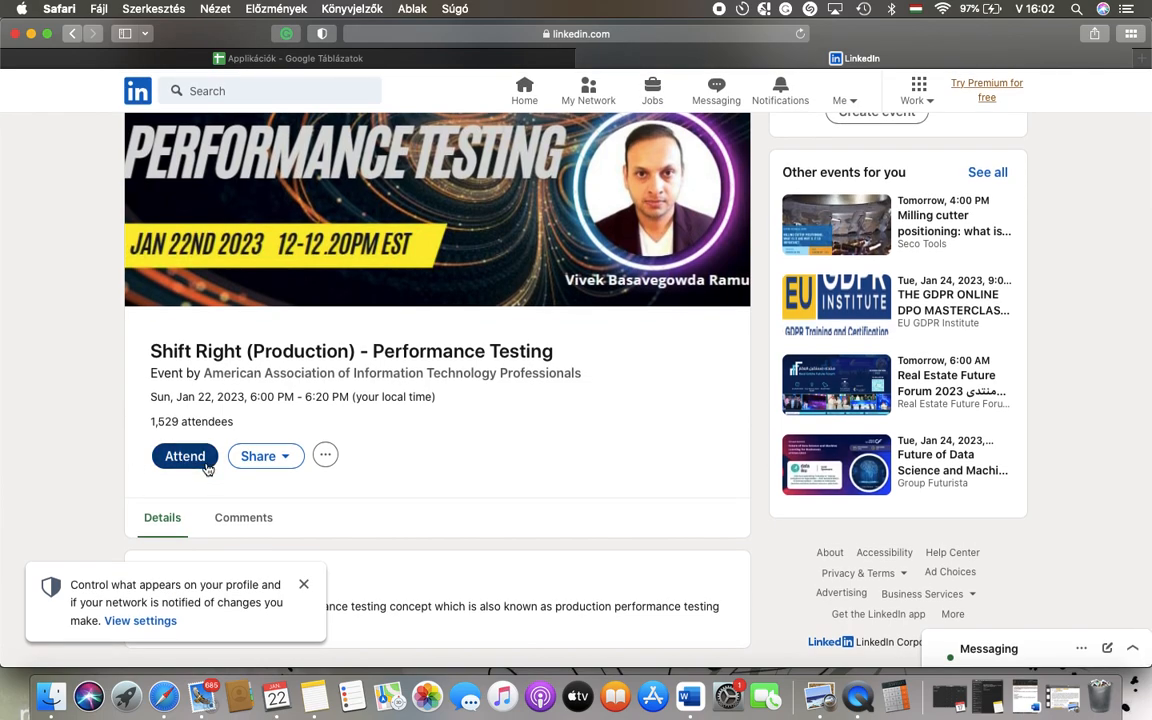
click(184, 456)
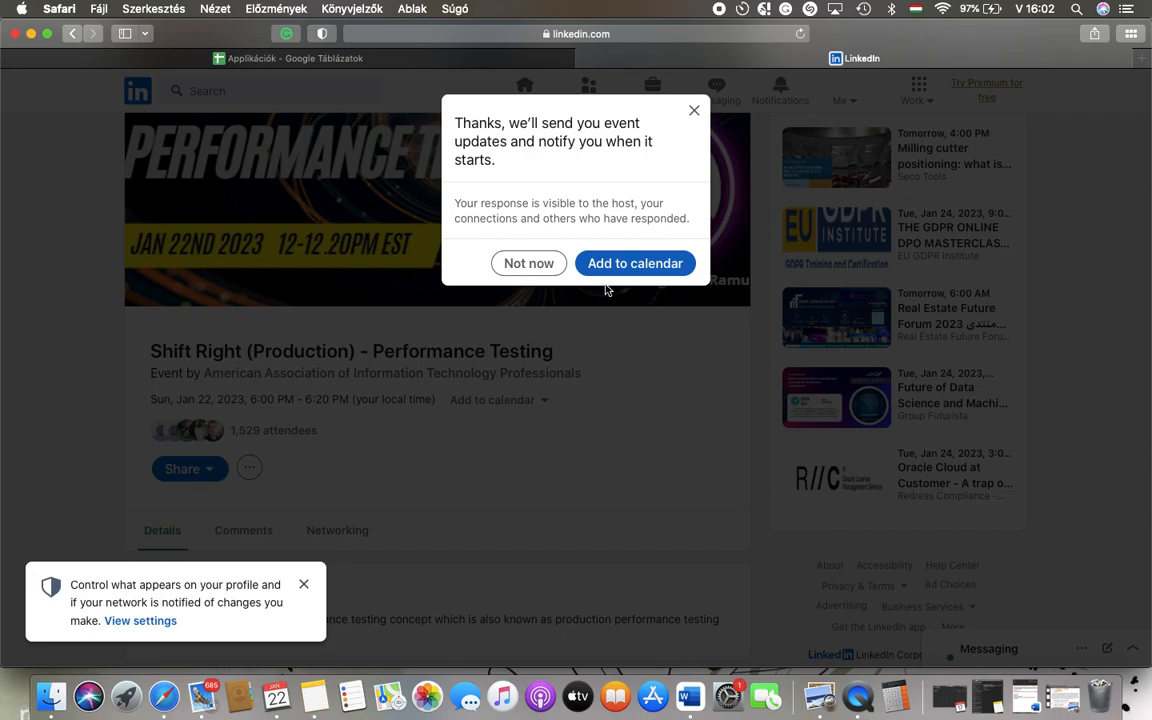